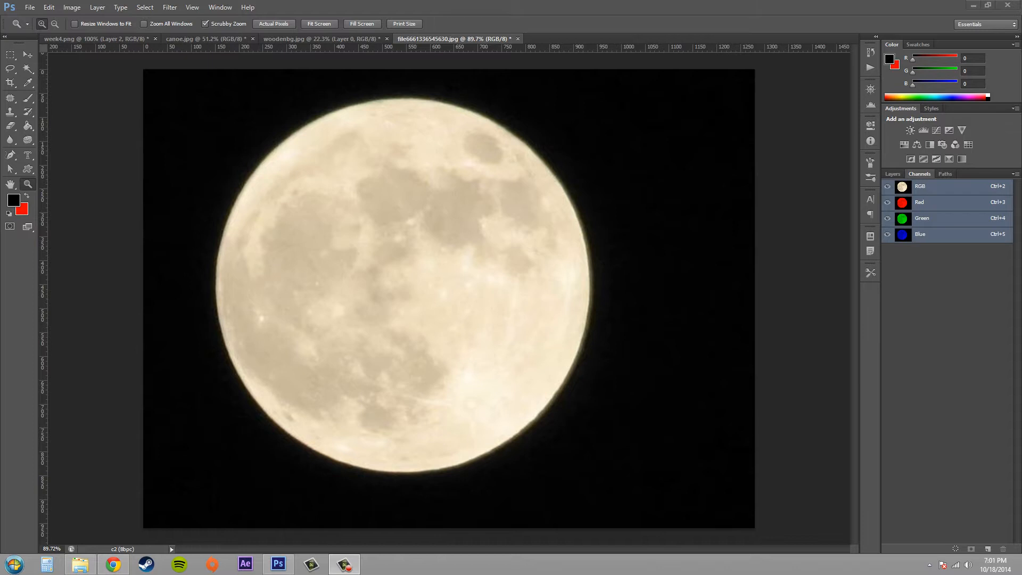
Step: Check the Layers and Channels tabs, then Magic Wand-select the bright moon disc
click(891, 174)
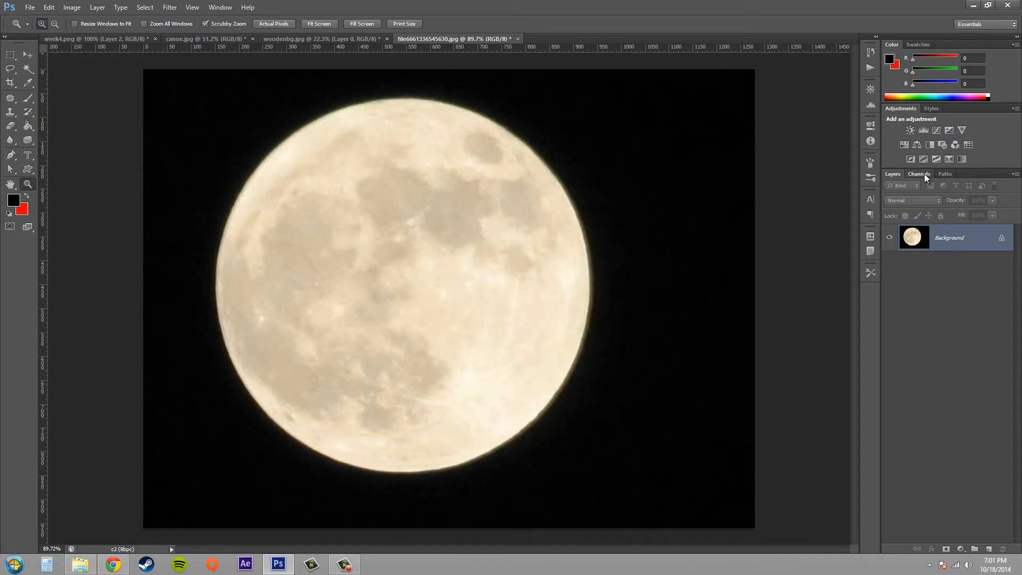
click(918, 174)
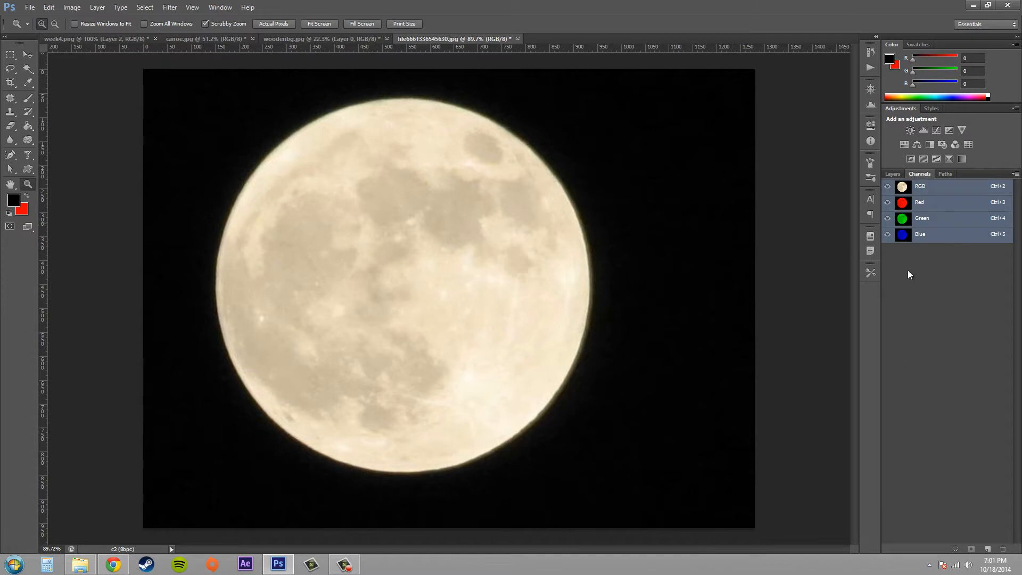
mouse_move(938, 264)
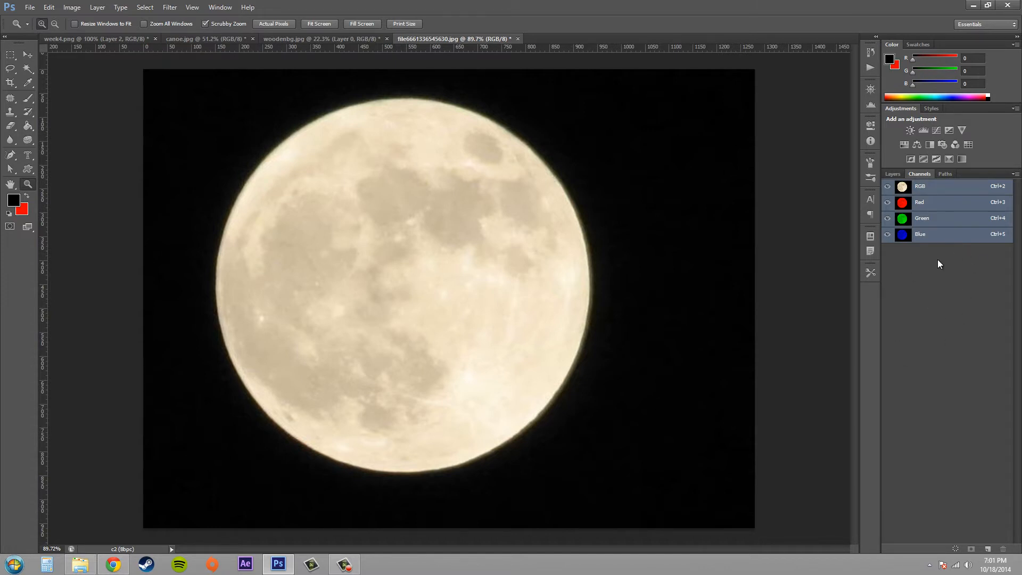
mouse_move(920, 281)
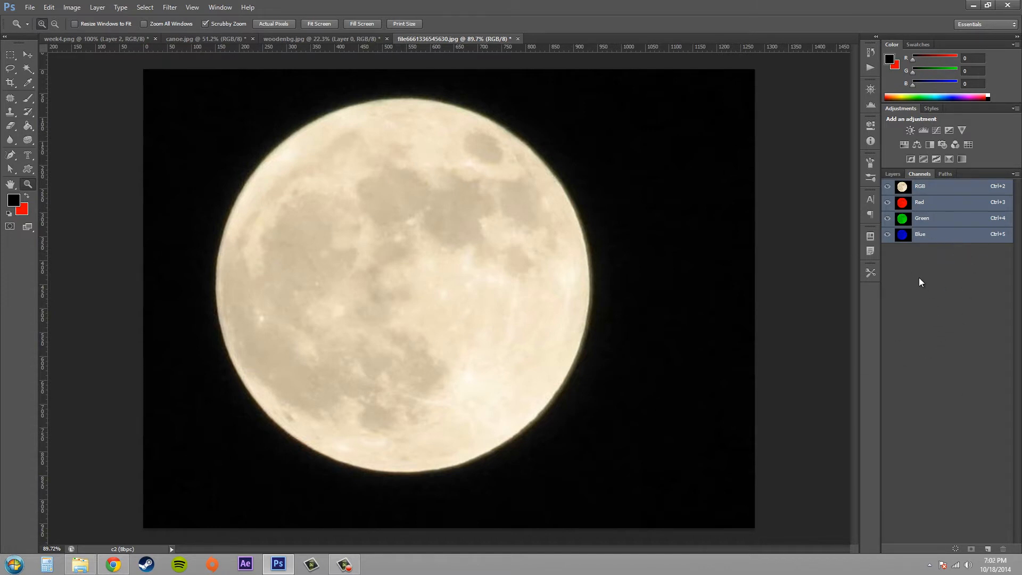
mouse_move(941, 266)
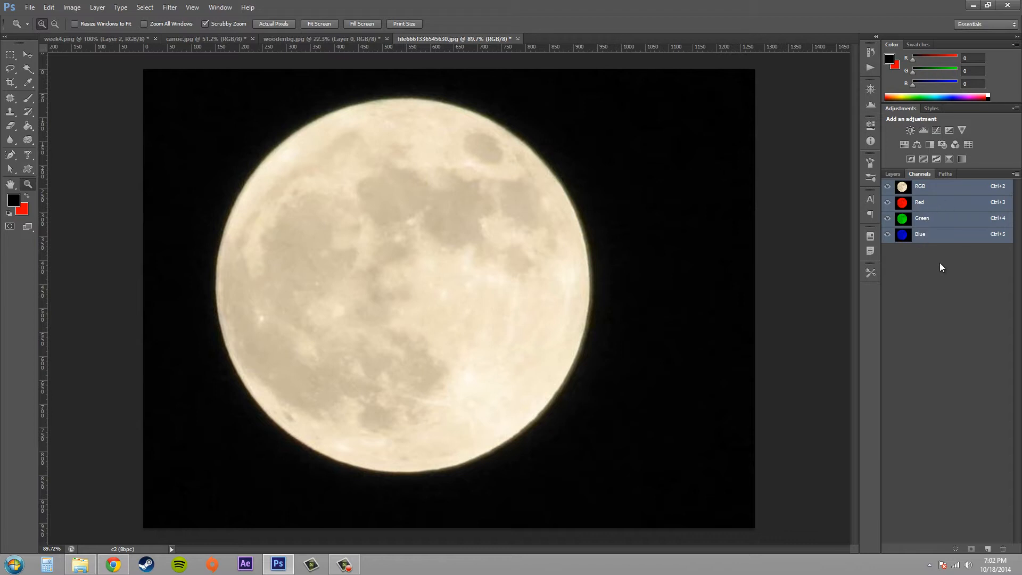
mouse_move(927, 214)
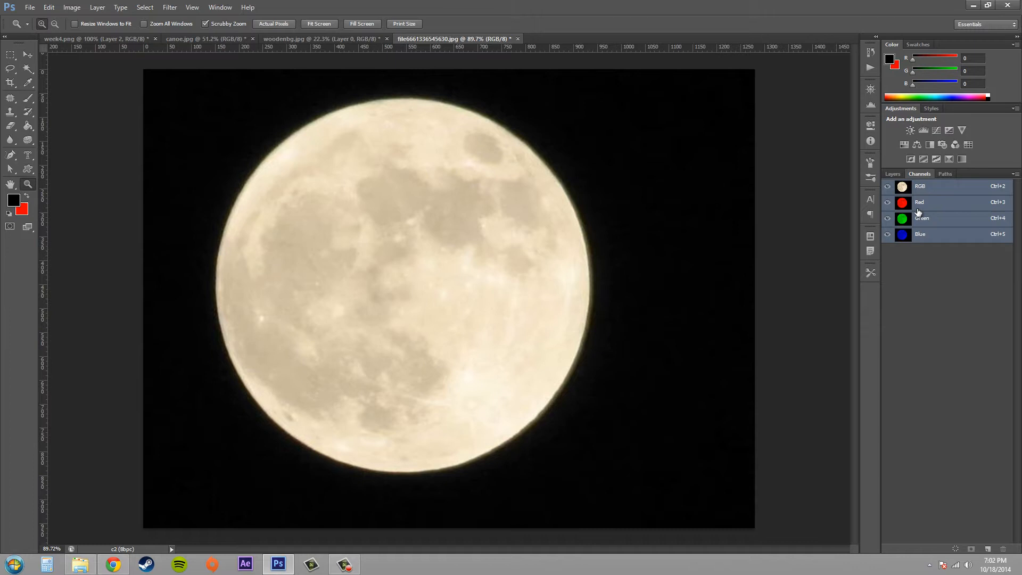
mouse_move(921, 233)
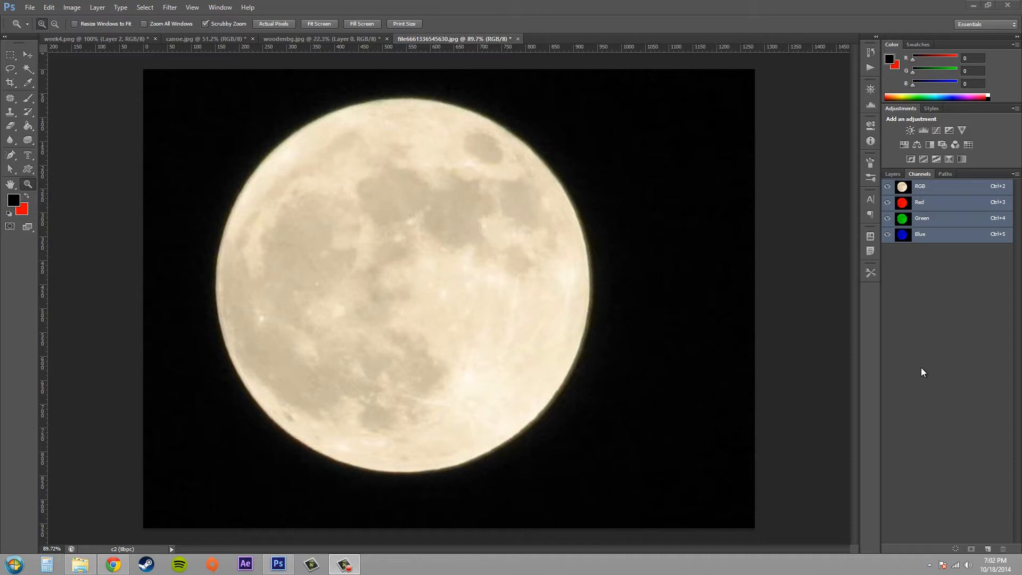
mouse_move(939, 320)
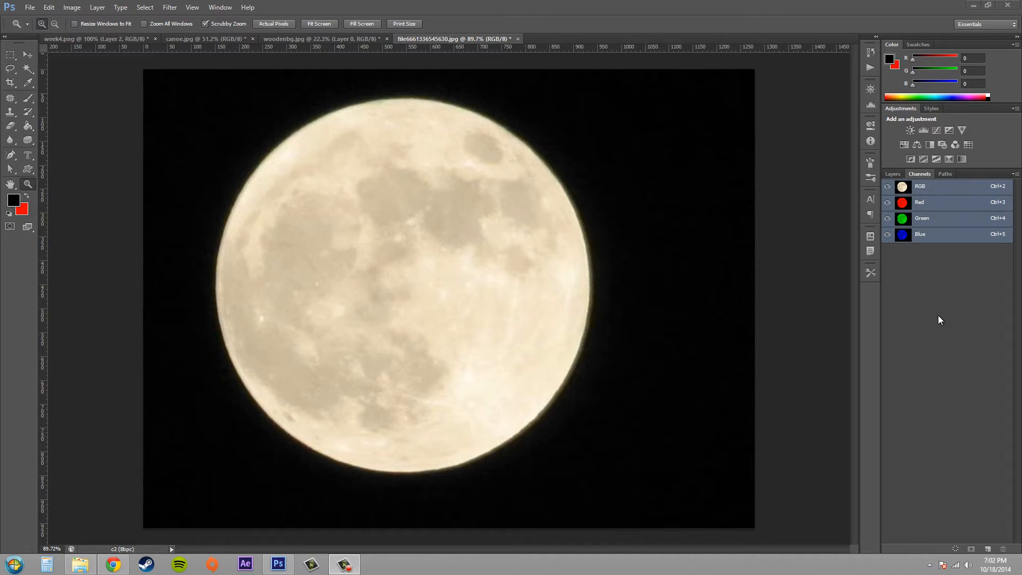
mouse_move(327, 189)
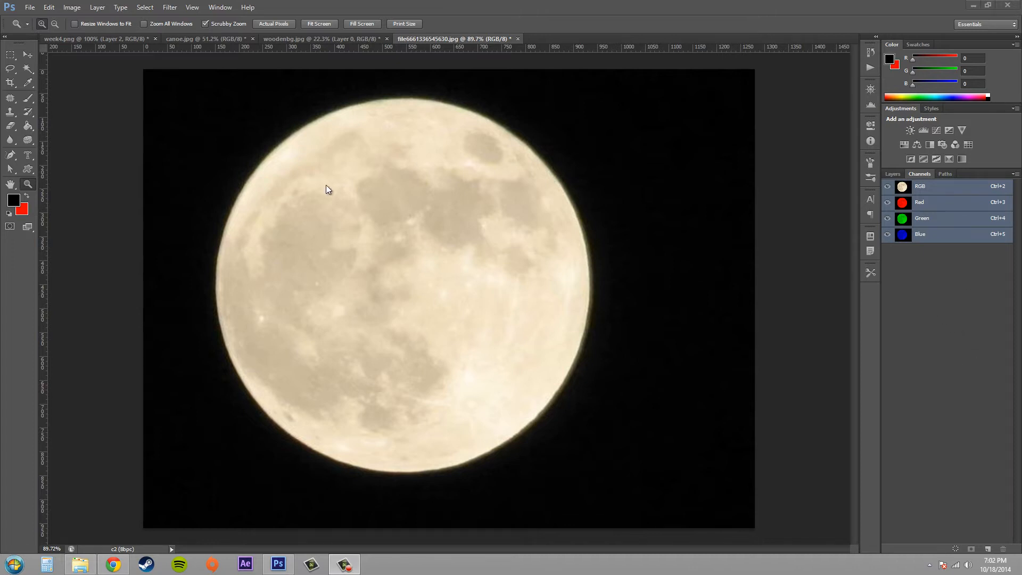
mouse_move(535, 261)
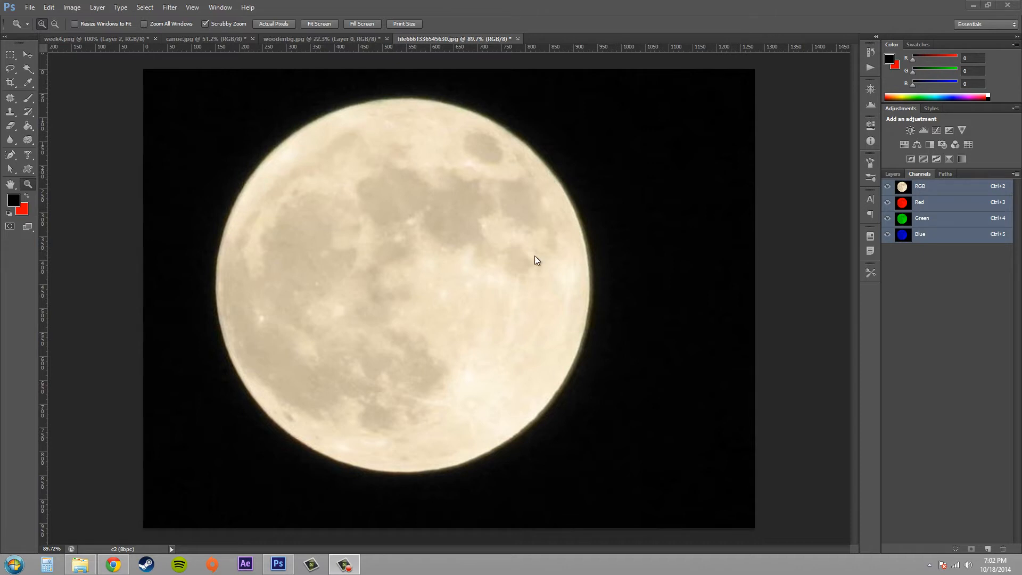
mouse_move(551, 339)
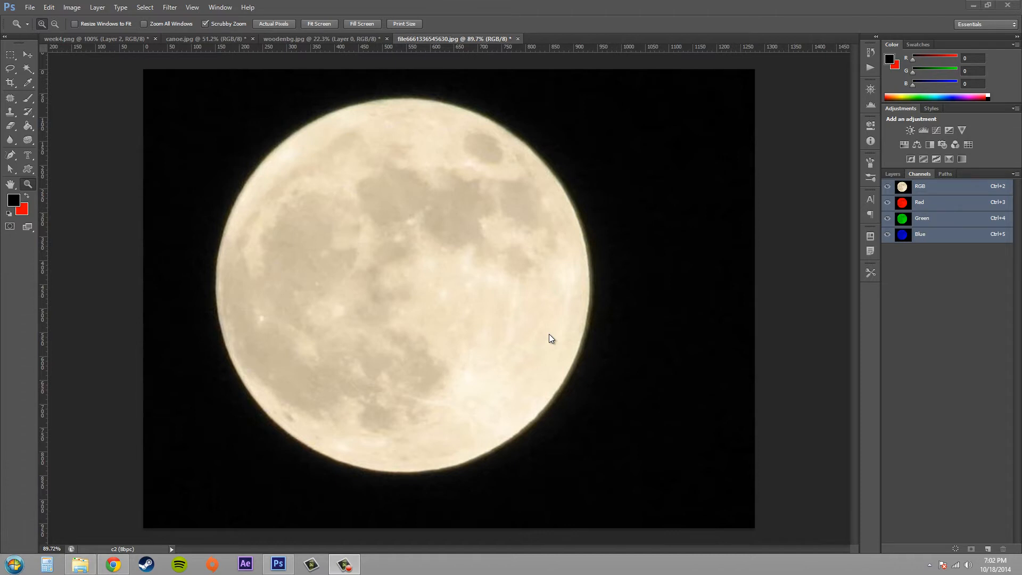
mouse_move(542, 351)
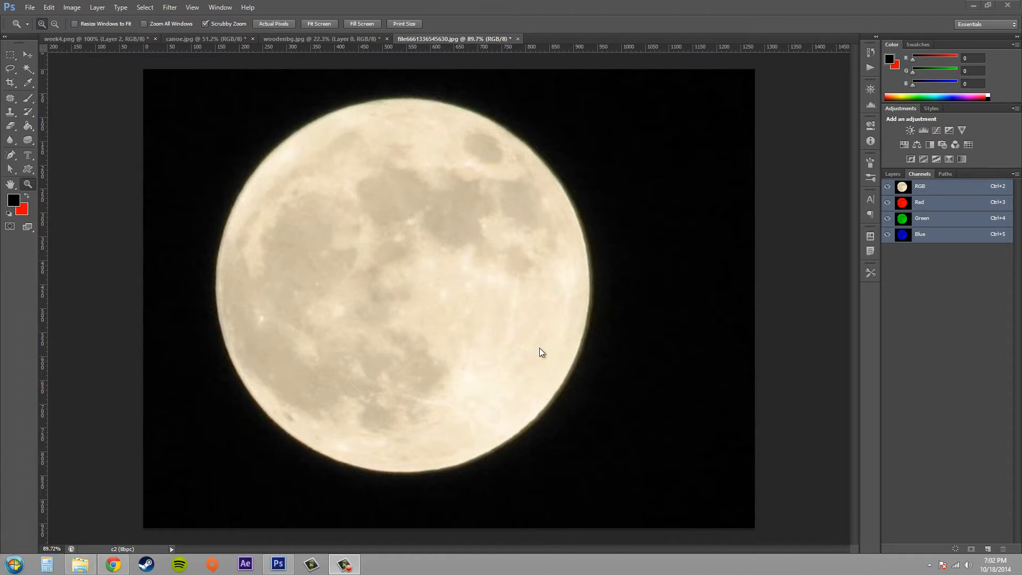
mouse_move(398, 258)
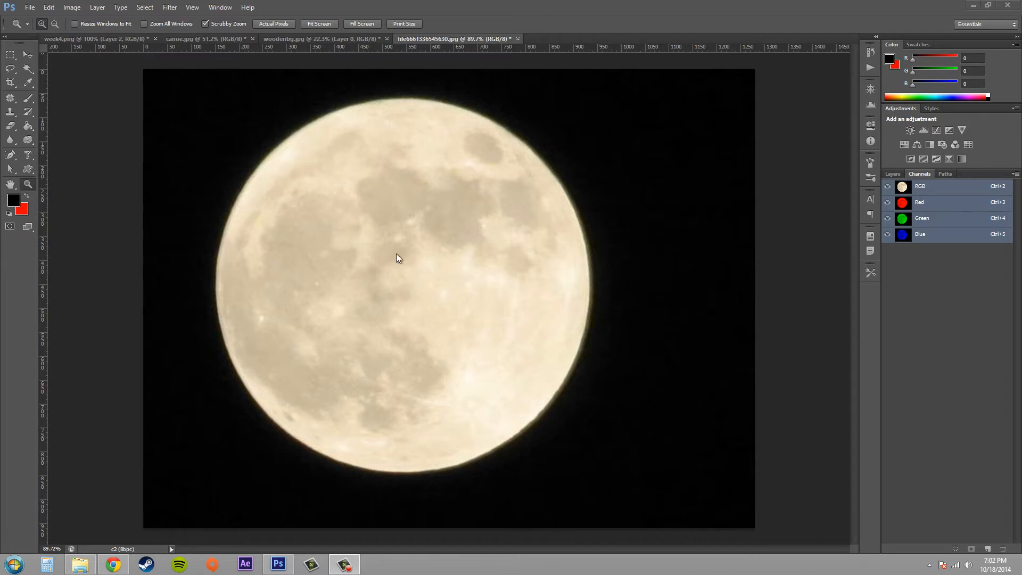
mouse_move(425, 214)
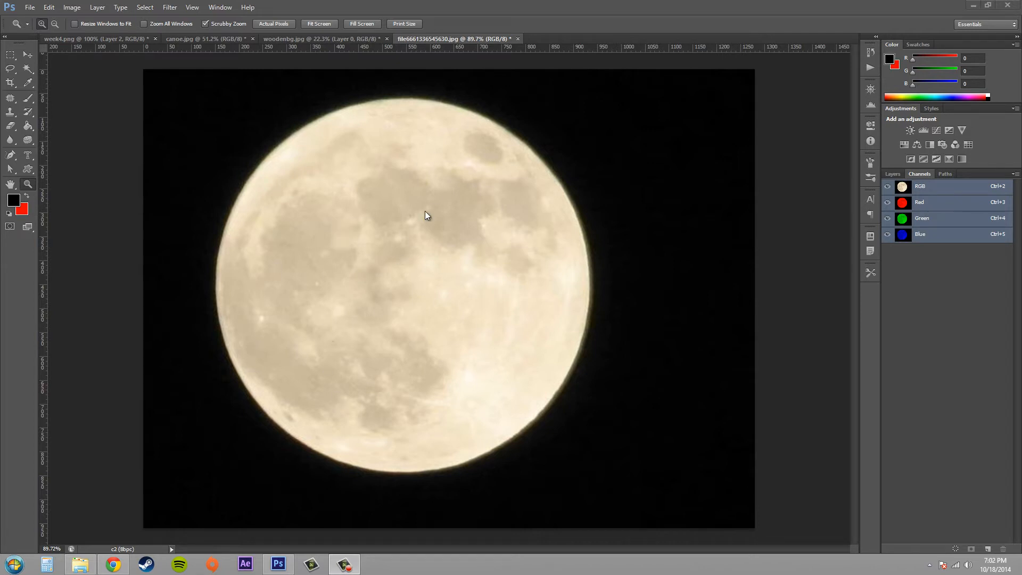
mouse_move(17, 227)
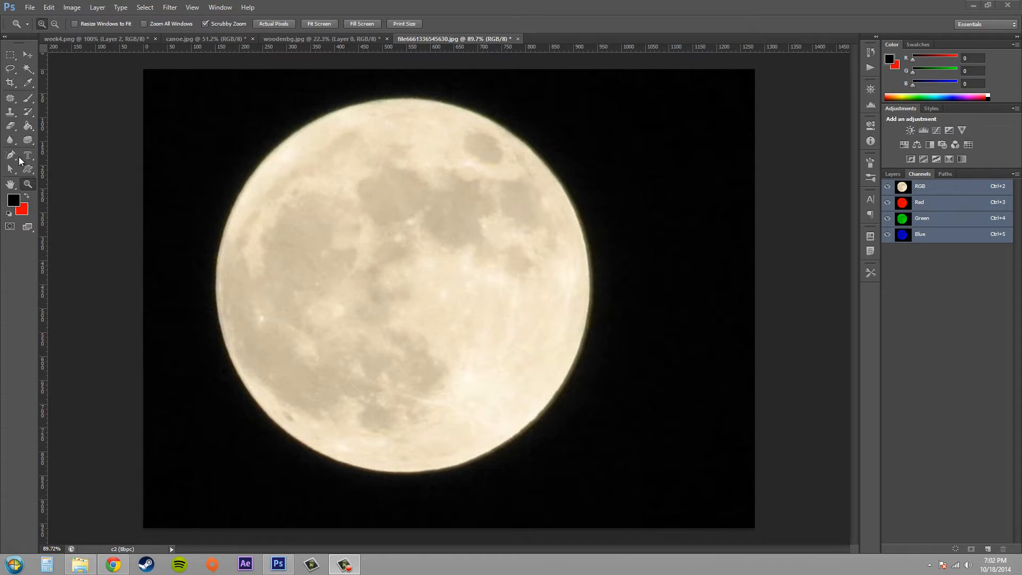
mouse_move(25, 111)
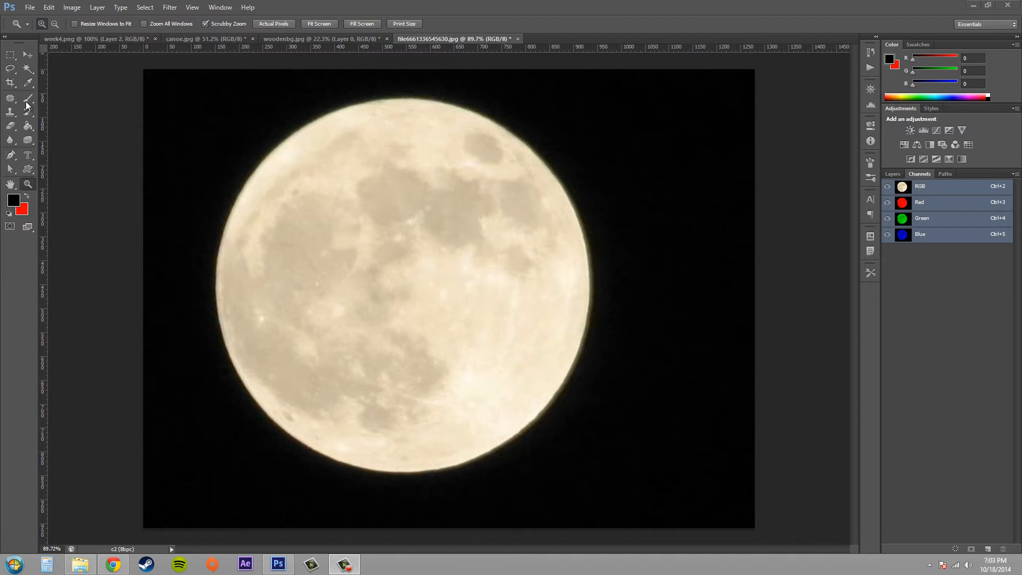
mouse_move(139, 126)
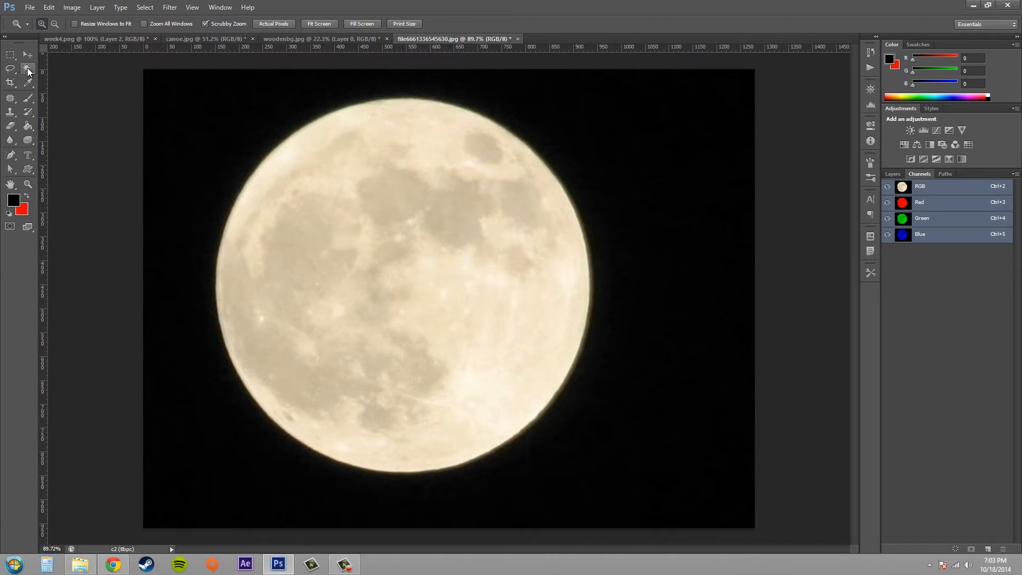
click(27, 70)
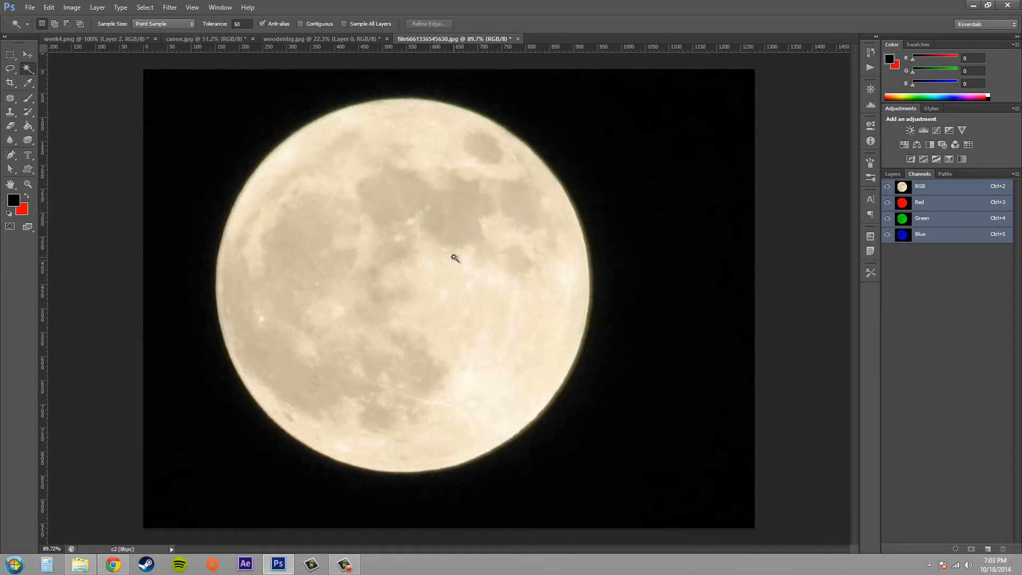
click(454, 257)
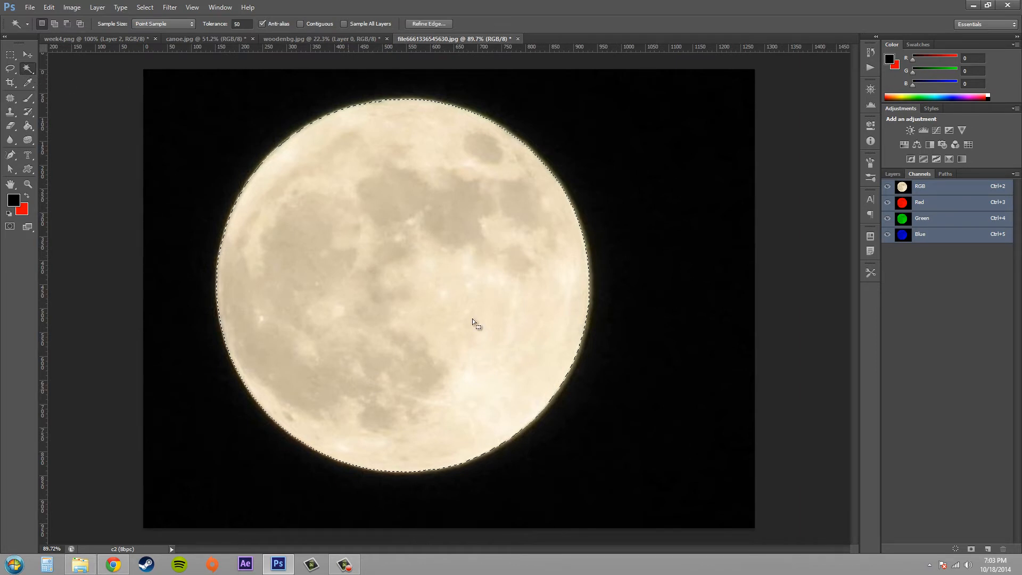
mouse_move(279, 93)
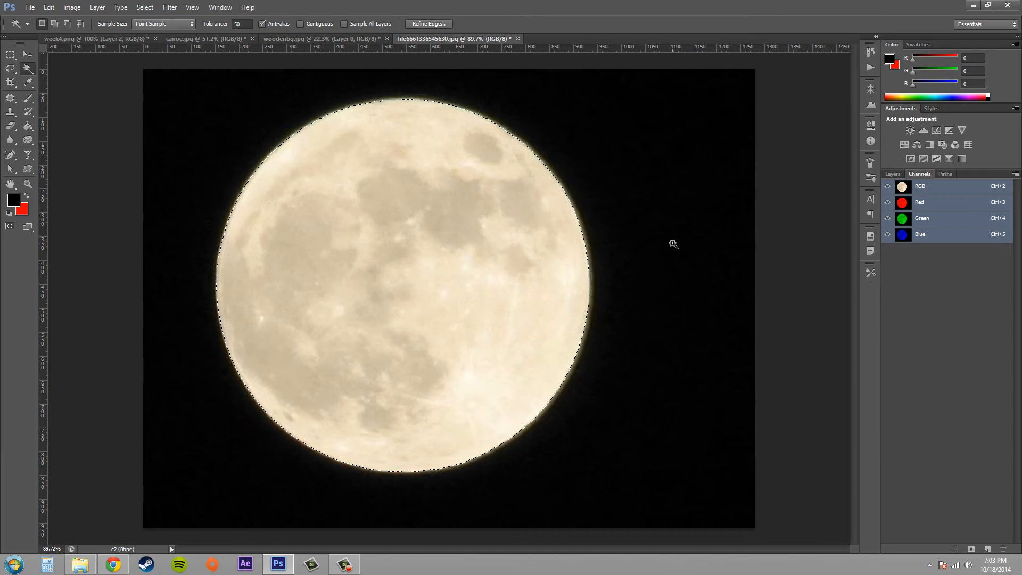
mouse_move(433, 368)
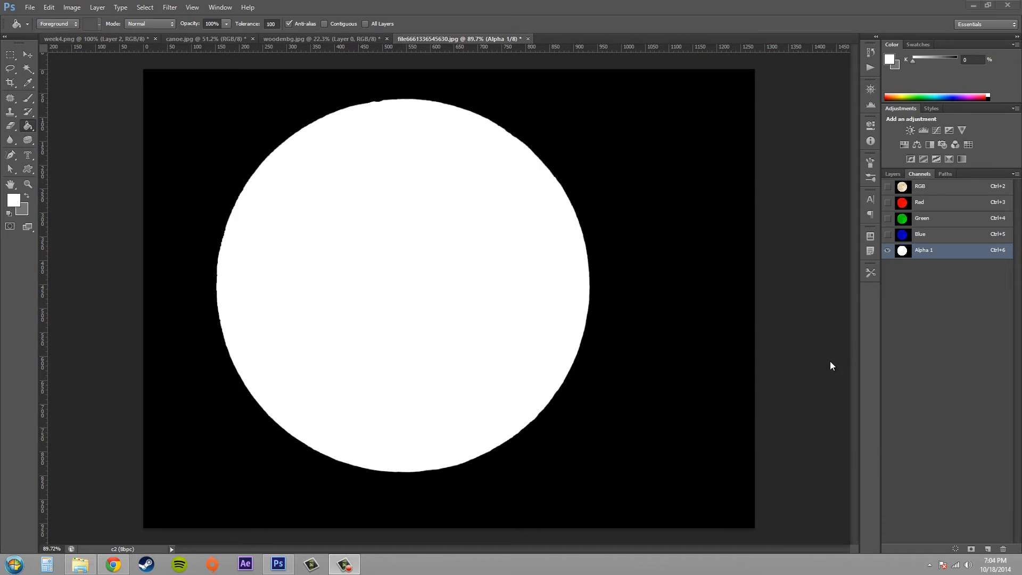
mouse_move(327, 220)
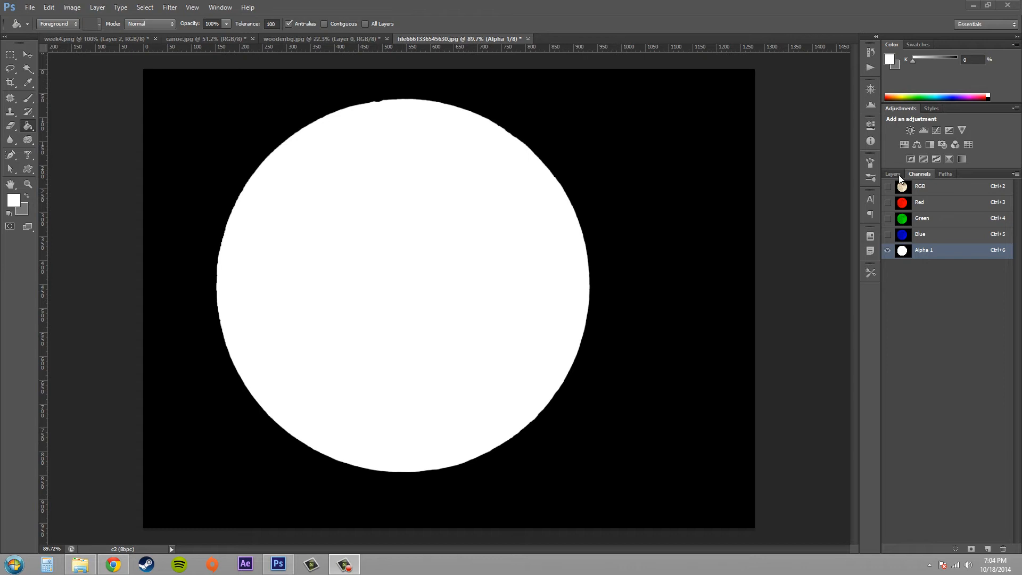
Step: Clear the moon selection from the Layers tab and return to the Channels list
click(892, 174)
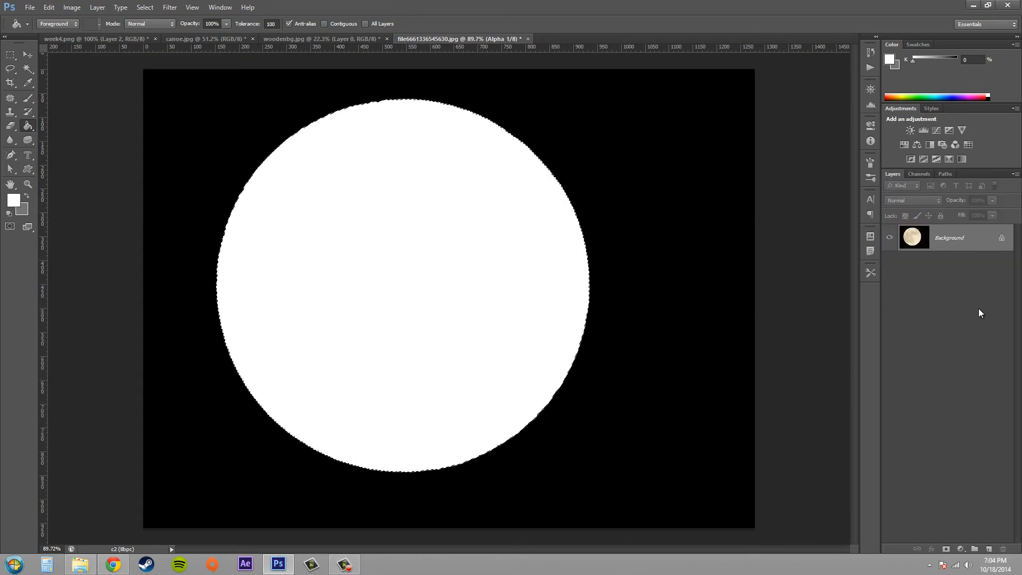
click(918, 173)
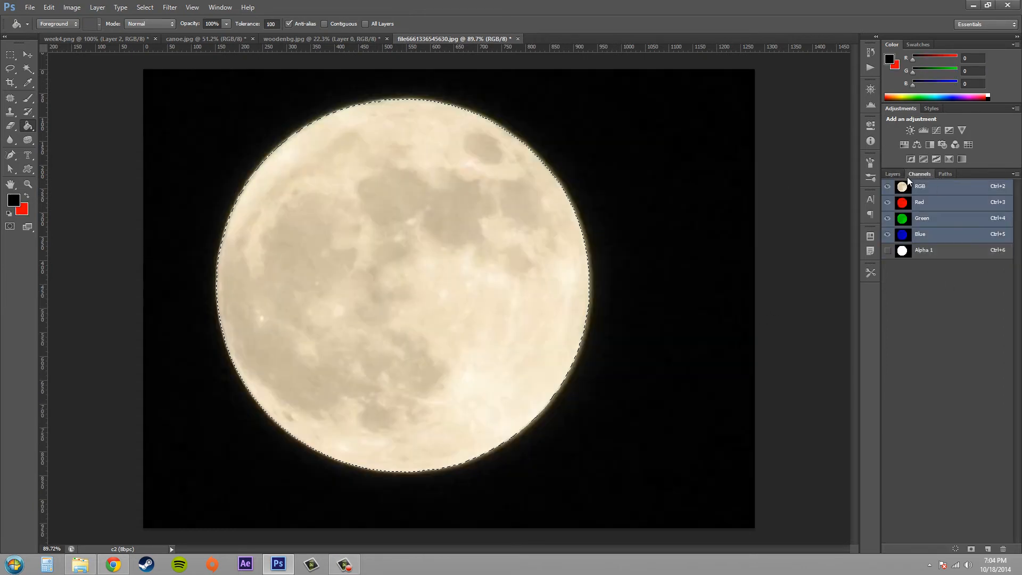
click(892, 174)
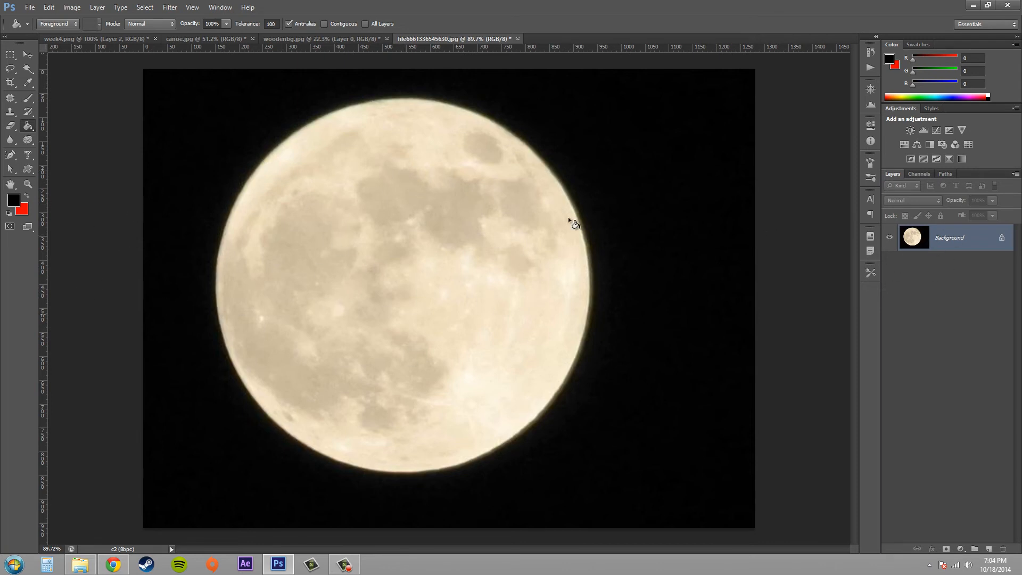
mouse_move(497, 317)
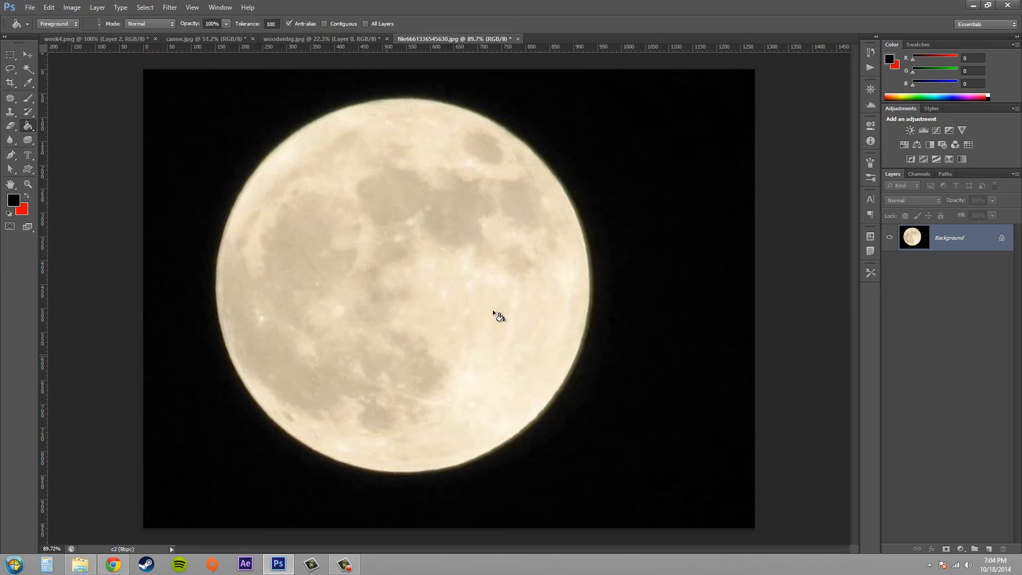
mouse_move(310, 249)
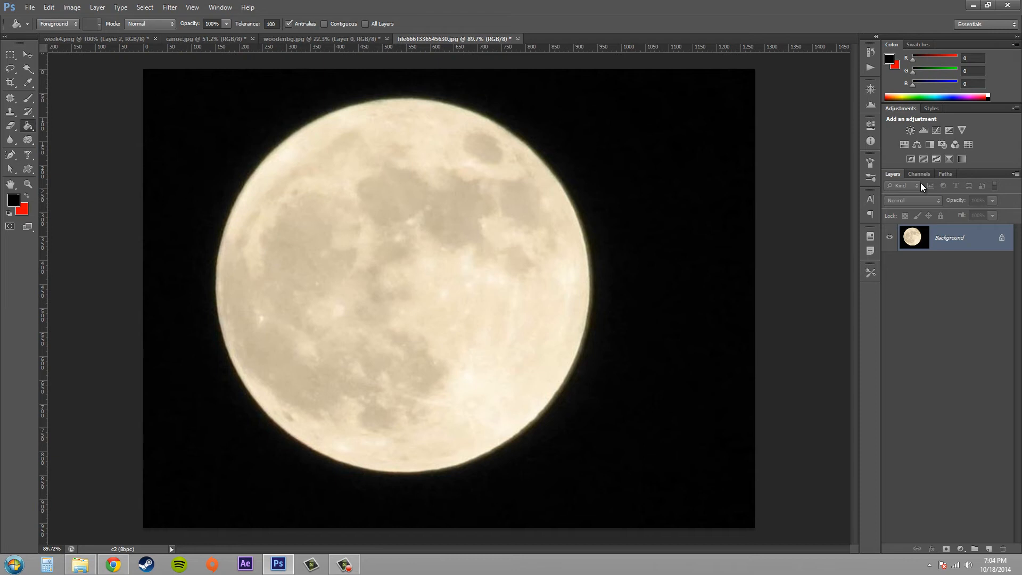
click(917, 174)
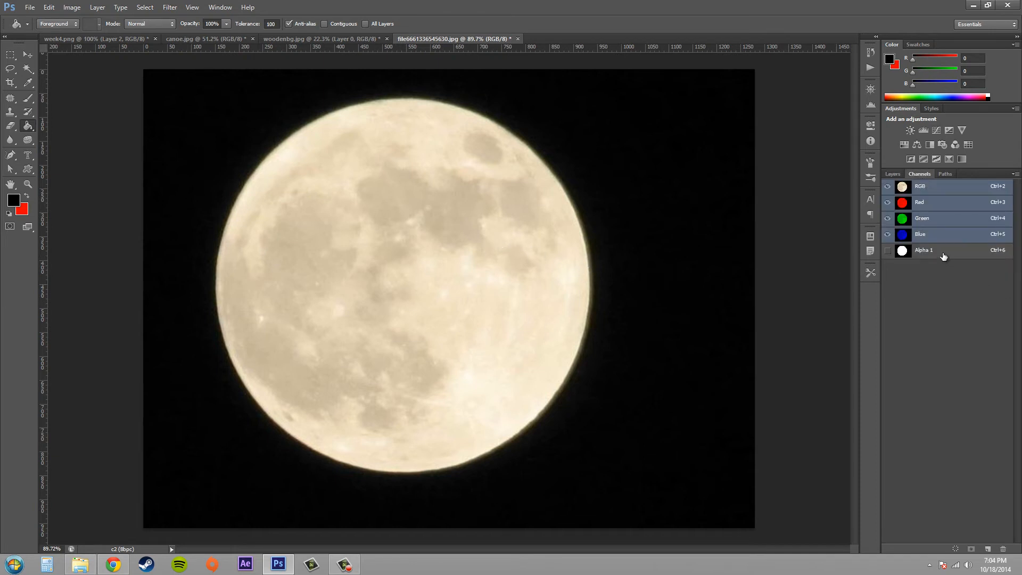
Step: Reload the moon selection from the Background layer and view the Alpha 1 channel
click(922, 249)
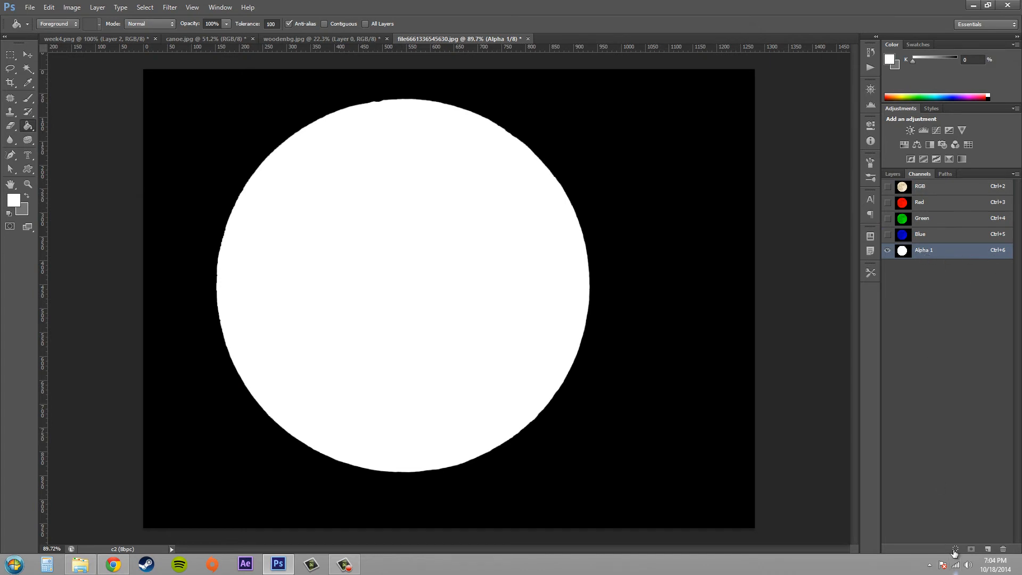
mouse_move(954, 549)
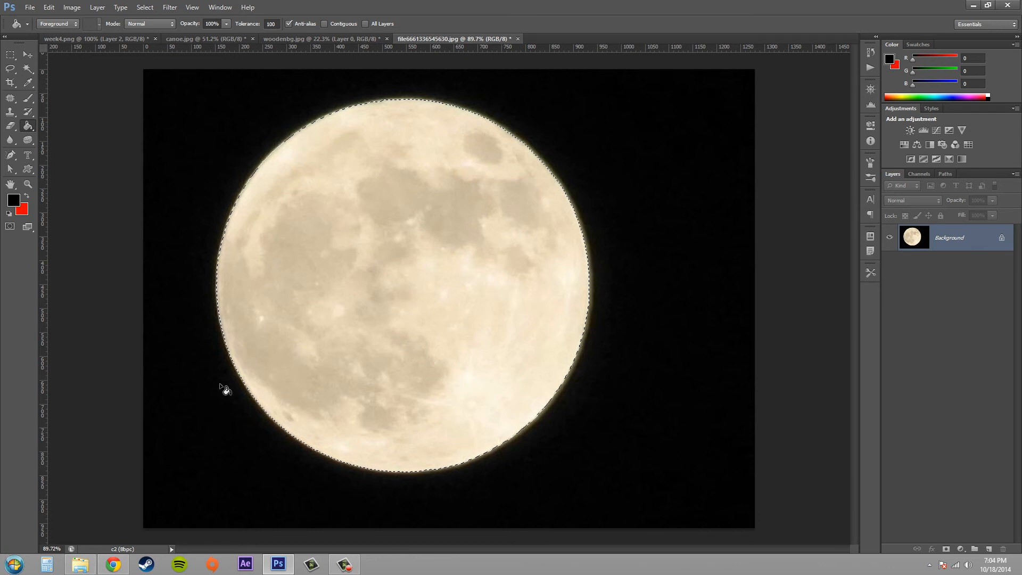
click(919, 174)
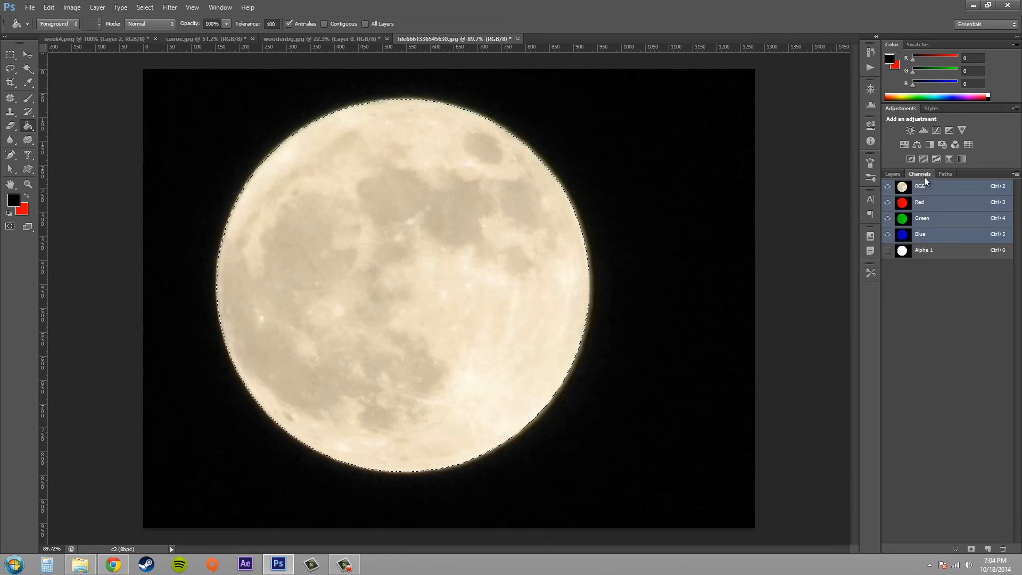
click(891, 173)
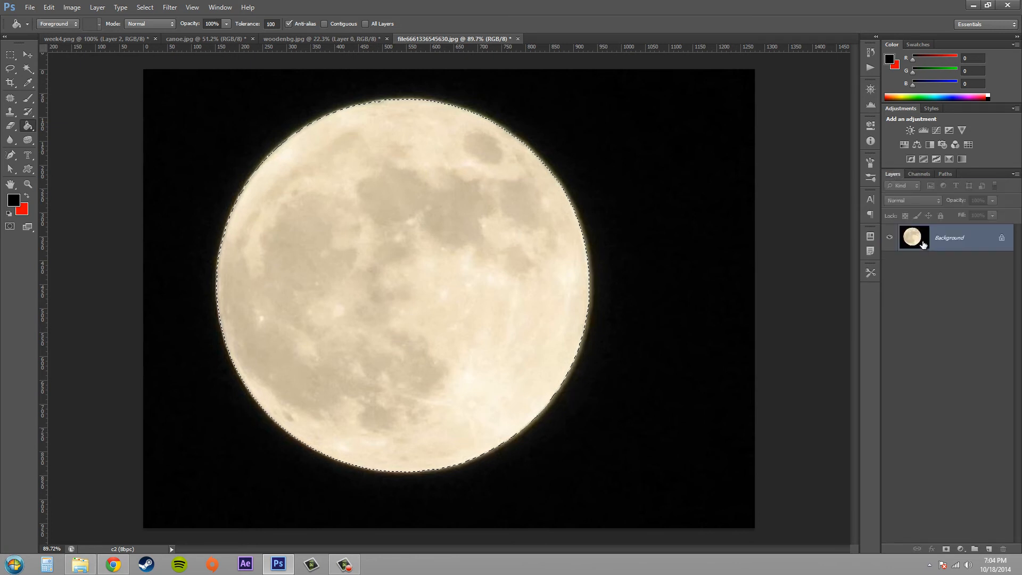
click(918, 174)
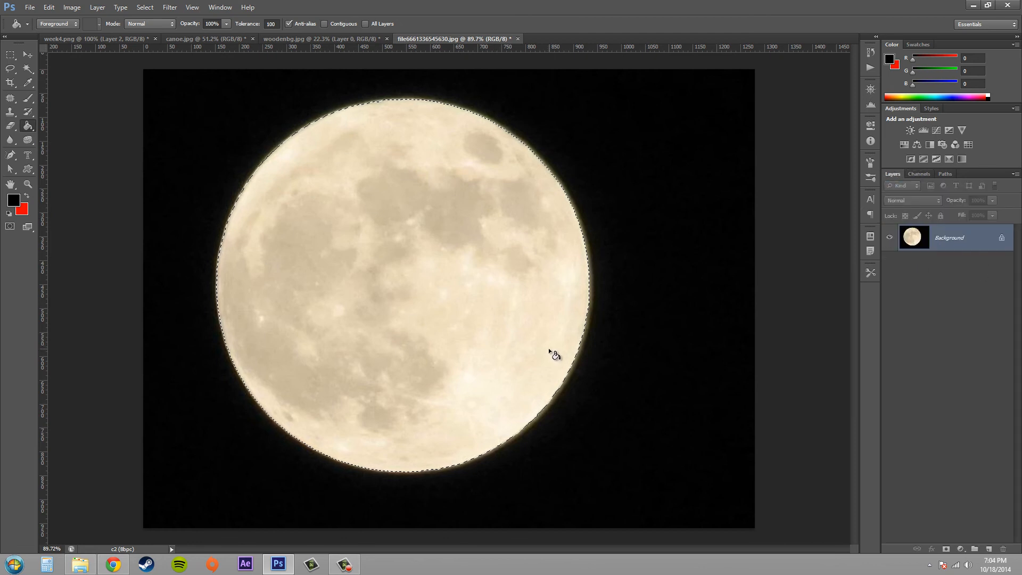
mouse_move(746, 322)
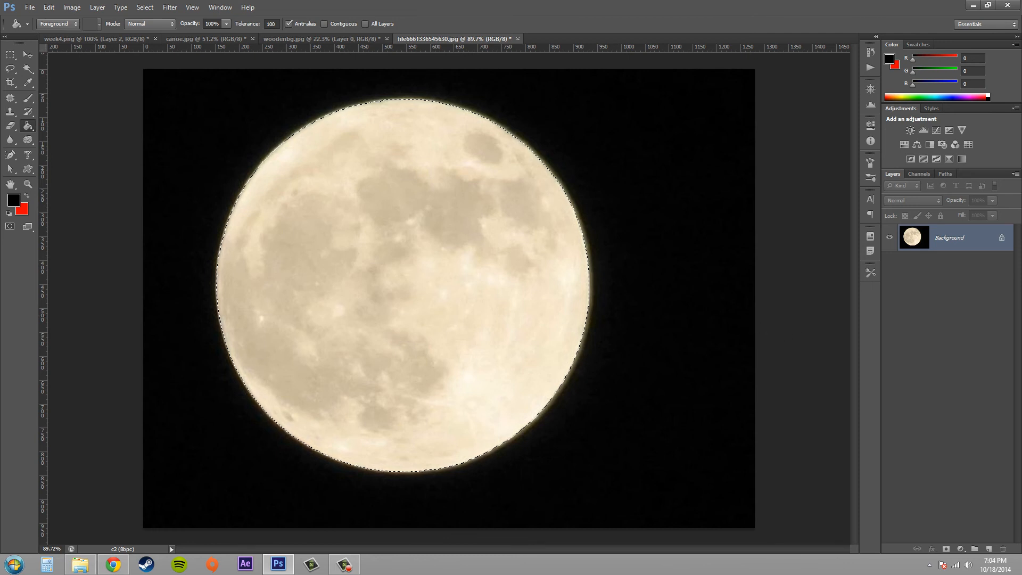
click(918, 174)
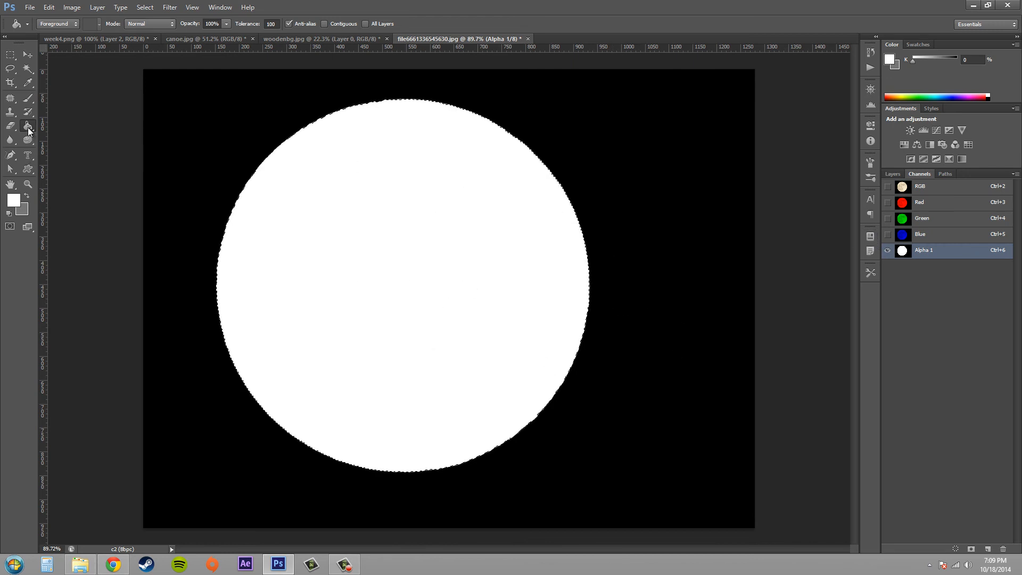
Step: Switch to the Brush tool for painting white strokes on Alpha 1
click(27, 125)
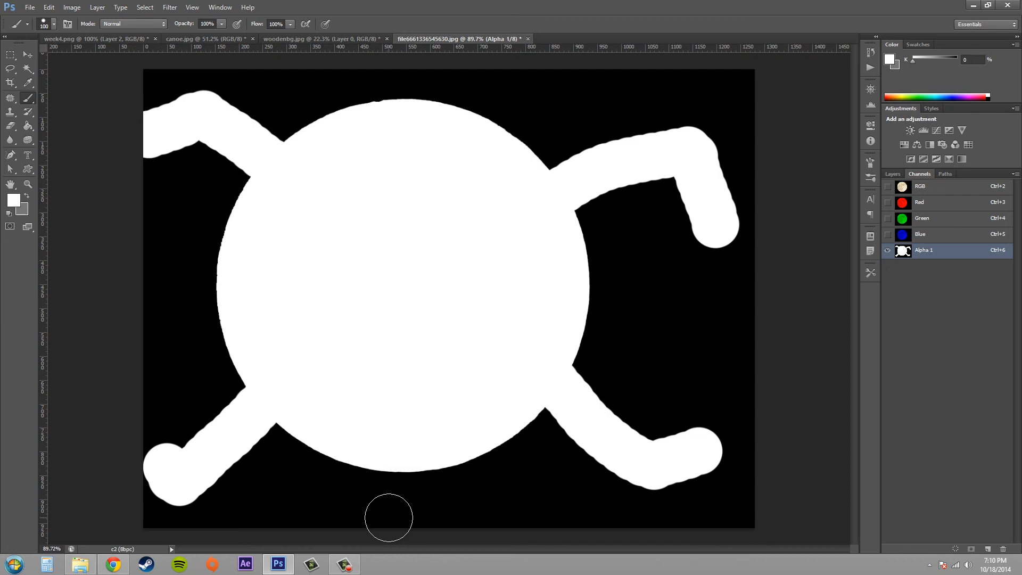
mouse_move(320, 498)
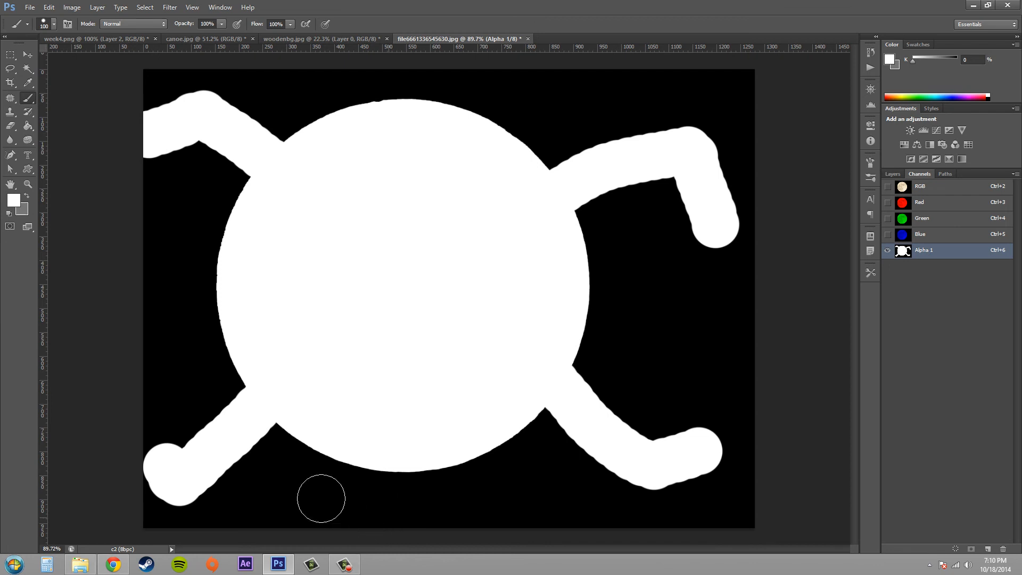
mouse_move(142, 495)
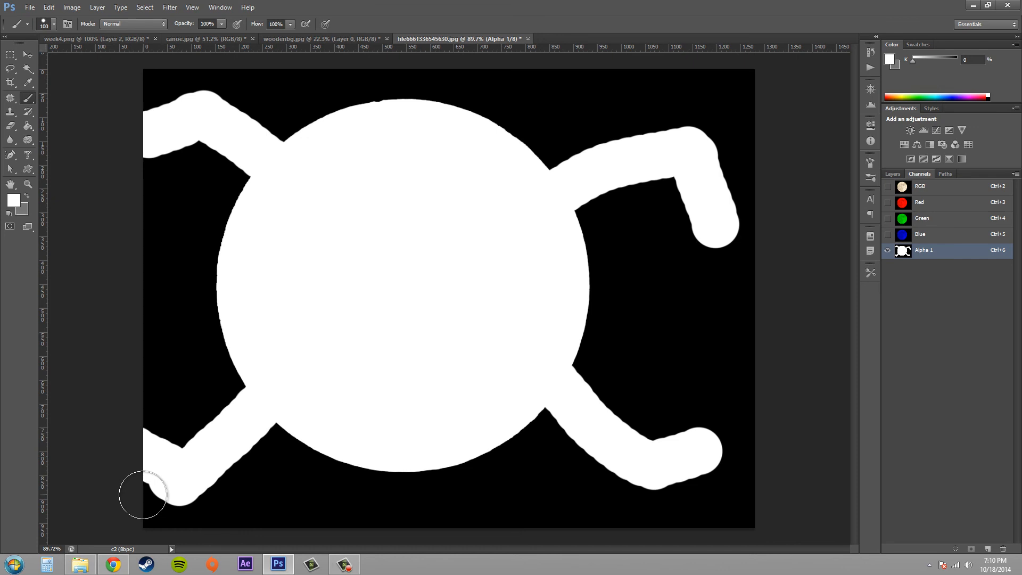
mouse_move(961, 261)
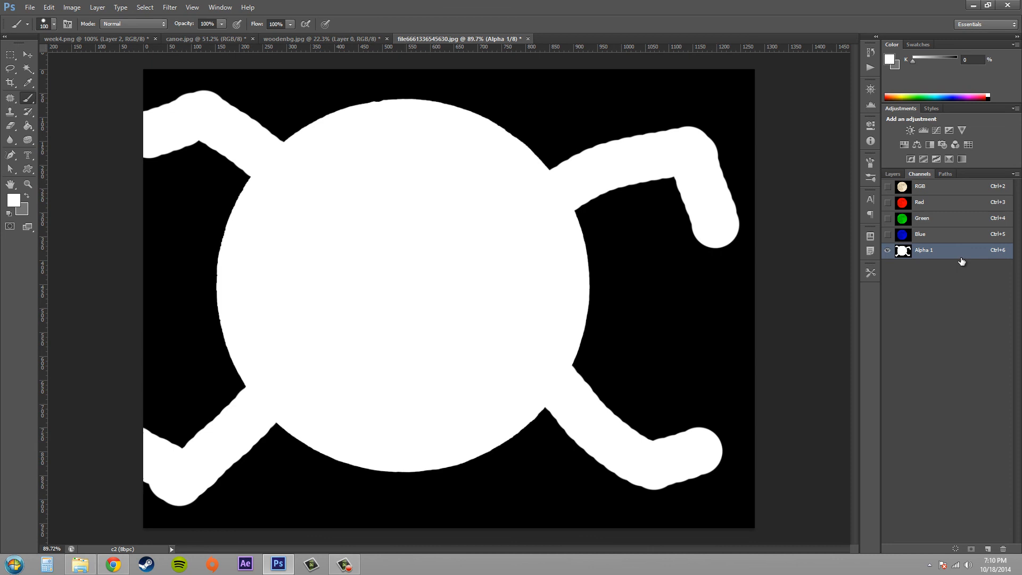
mouse_move(968, 260)
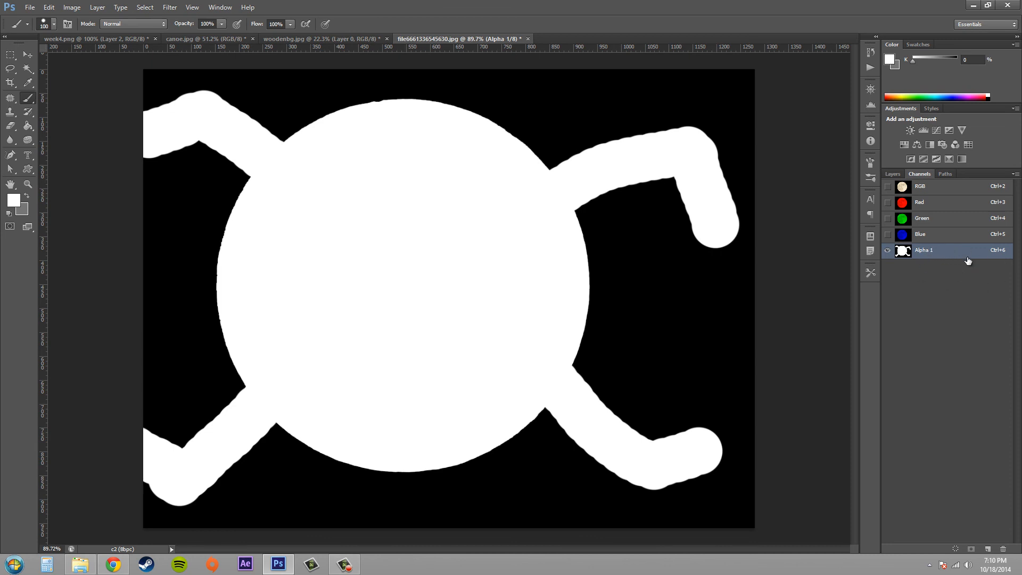
mouse_move(971, 259)
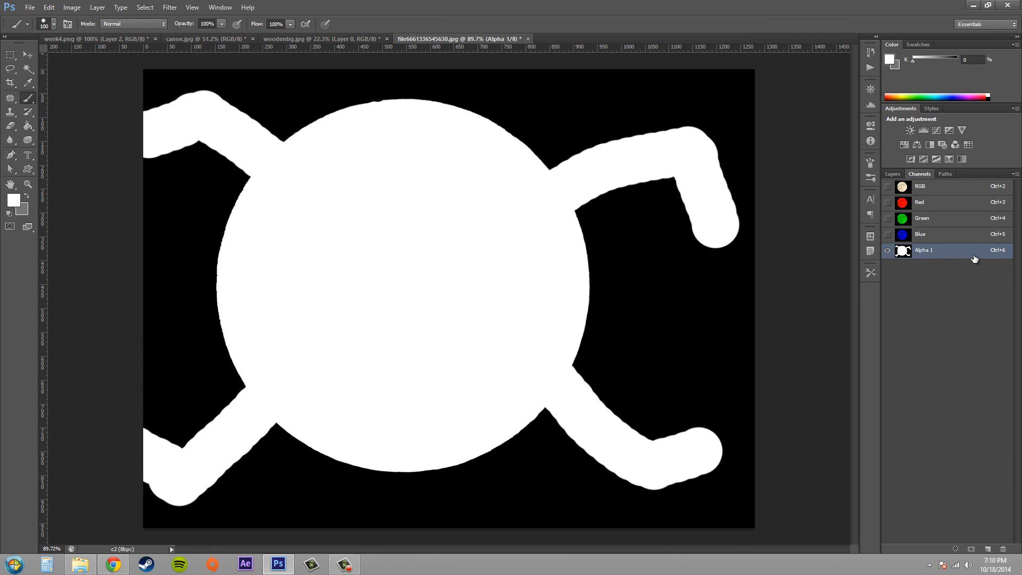
click(892, 173)
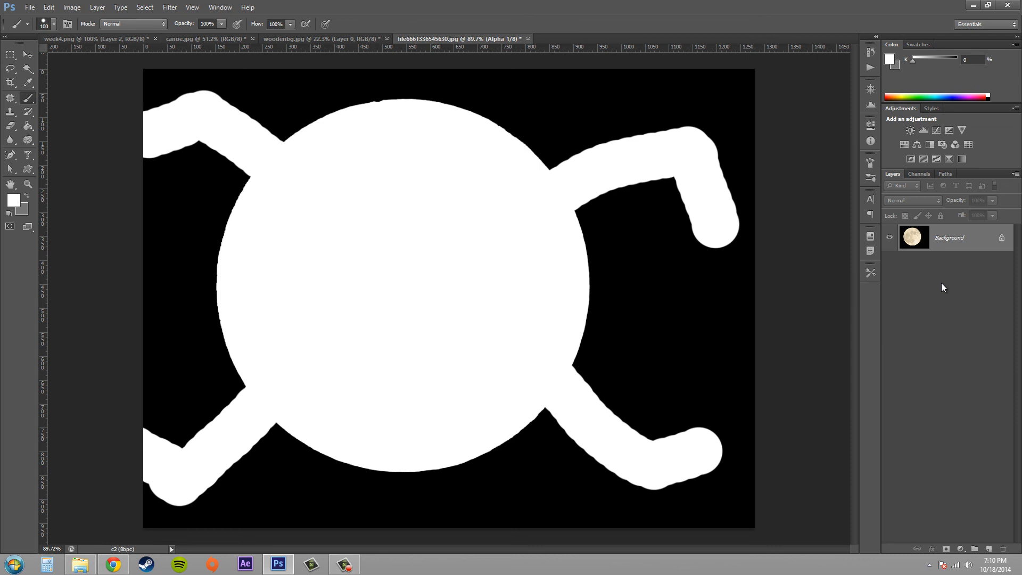
mouse_move(949, 281)
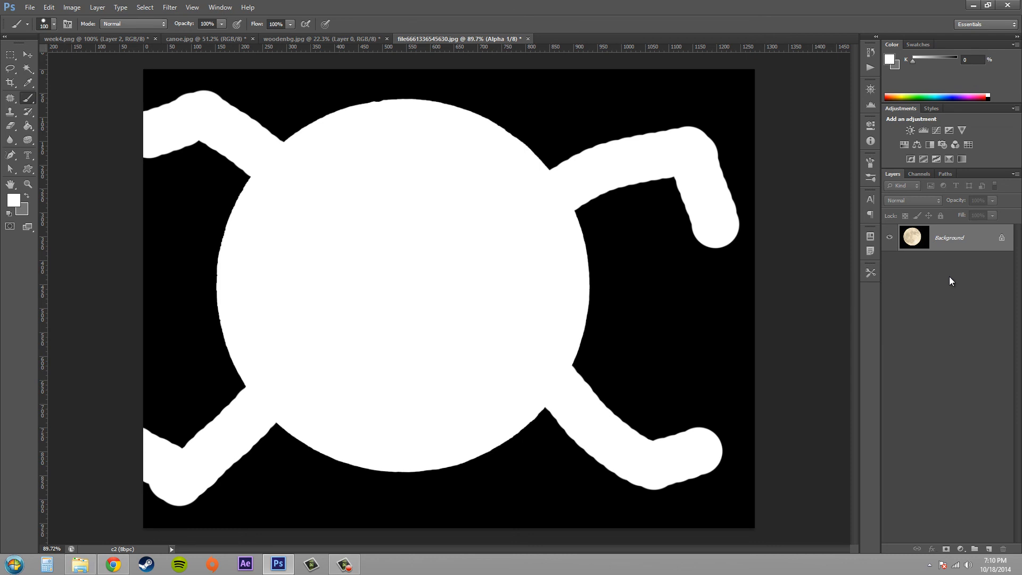
click(918, 174)
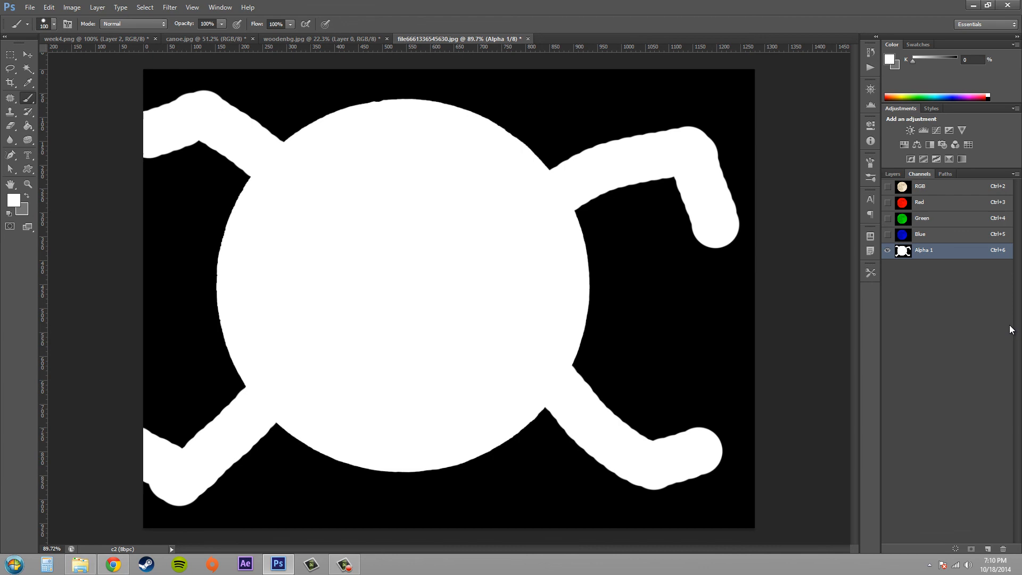
mouse_move(985, 356)
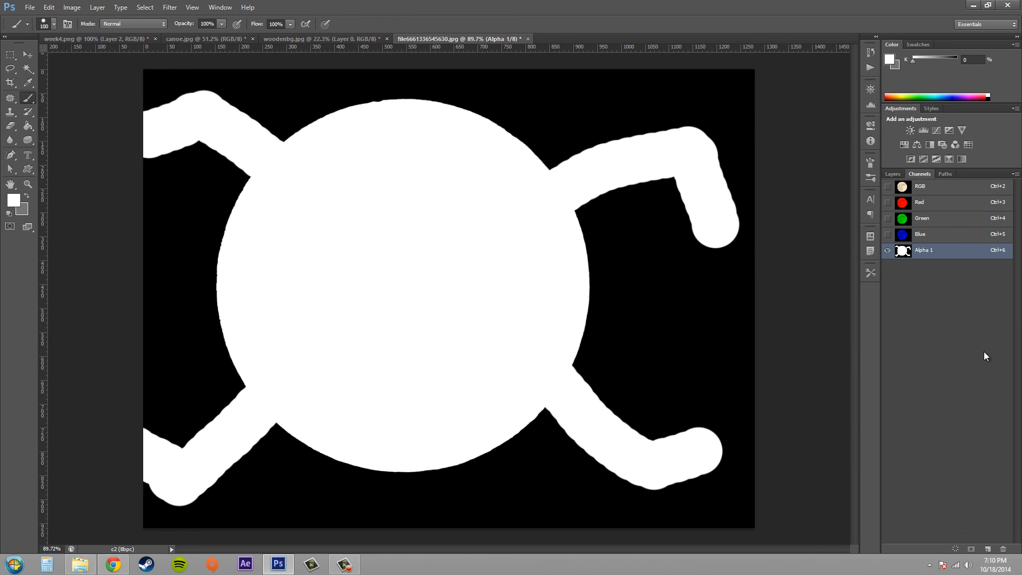
mouse_move(985, 357)
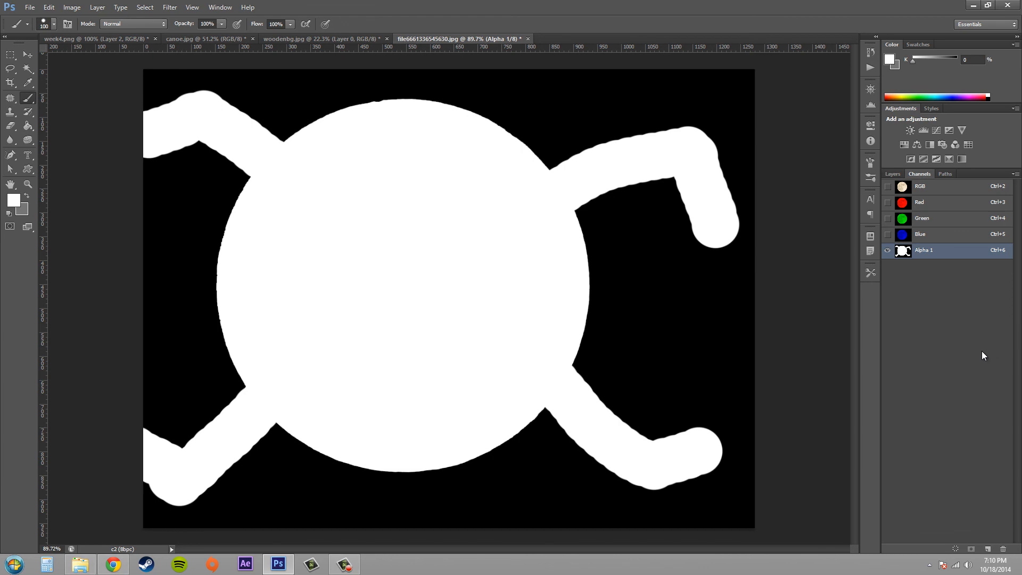
mouse_move(986, 350)
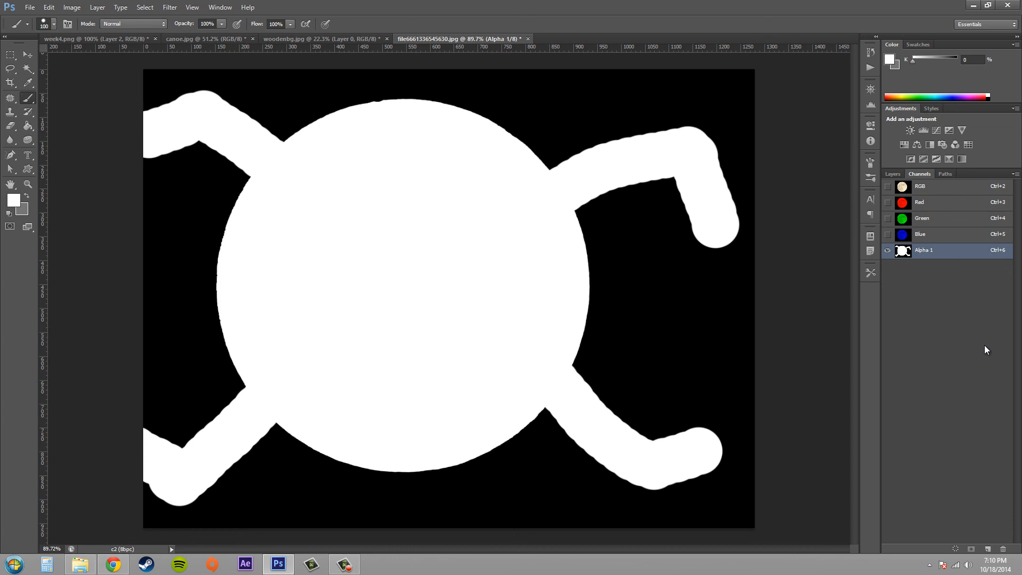